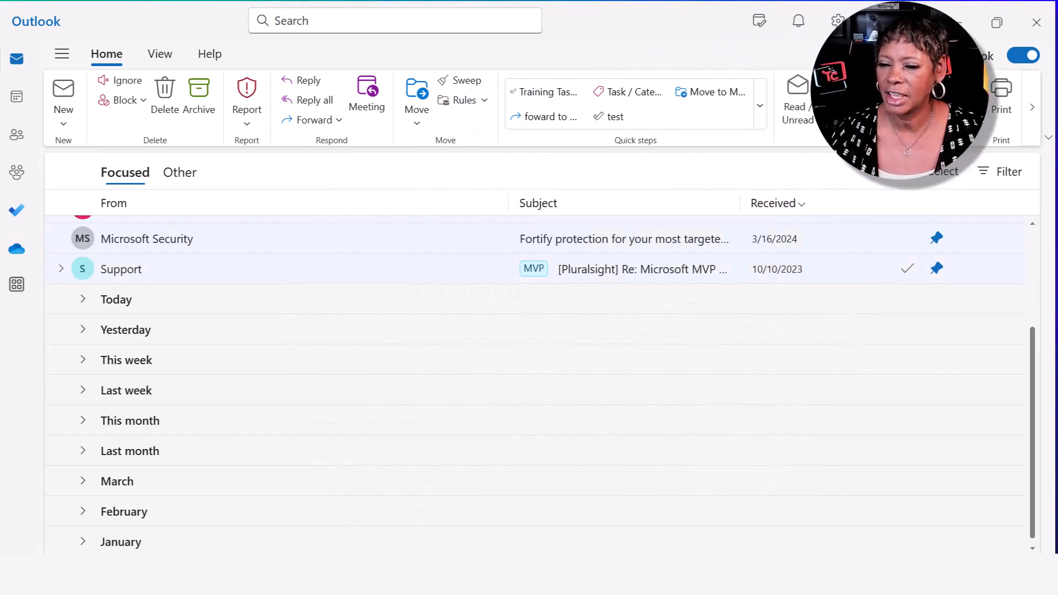
mouse_move(15, 210)
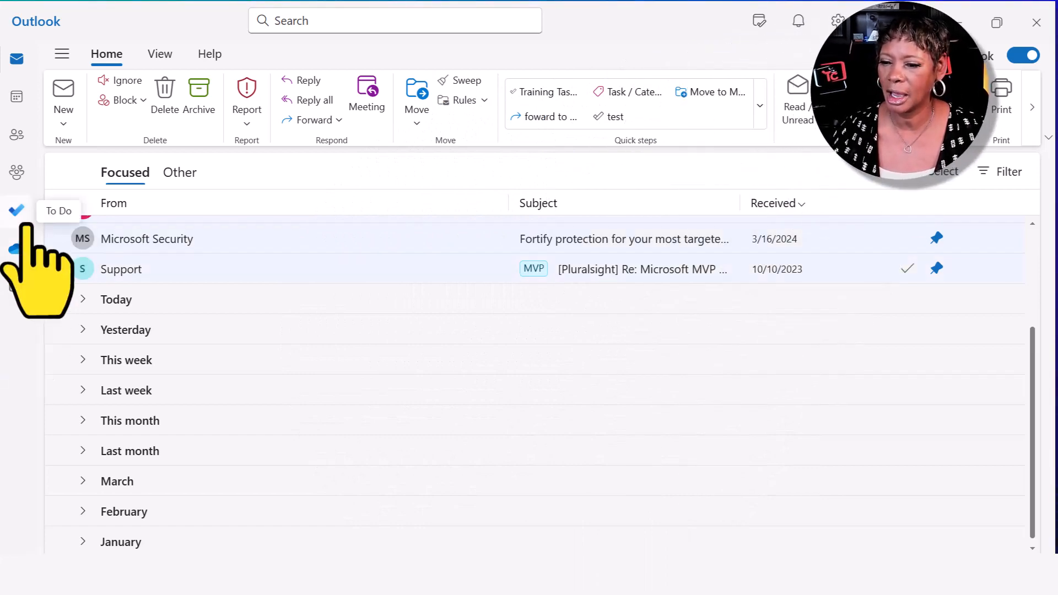
Switch from the mail inbox to To Do using the left app bar.
left_click(15, 209)
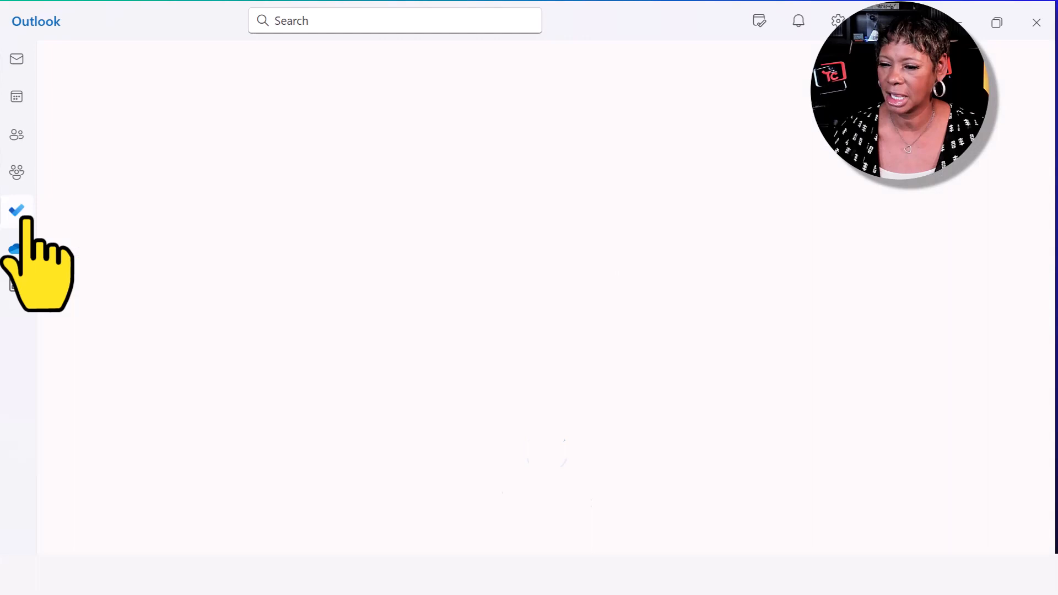
Search To Do for 'prep presentation' to list the three matching tasks.
left_click(16, 210)
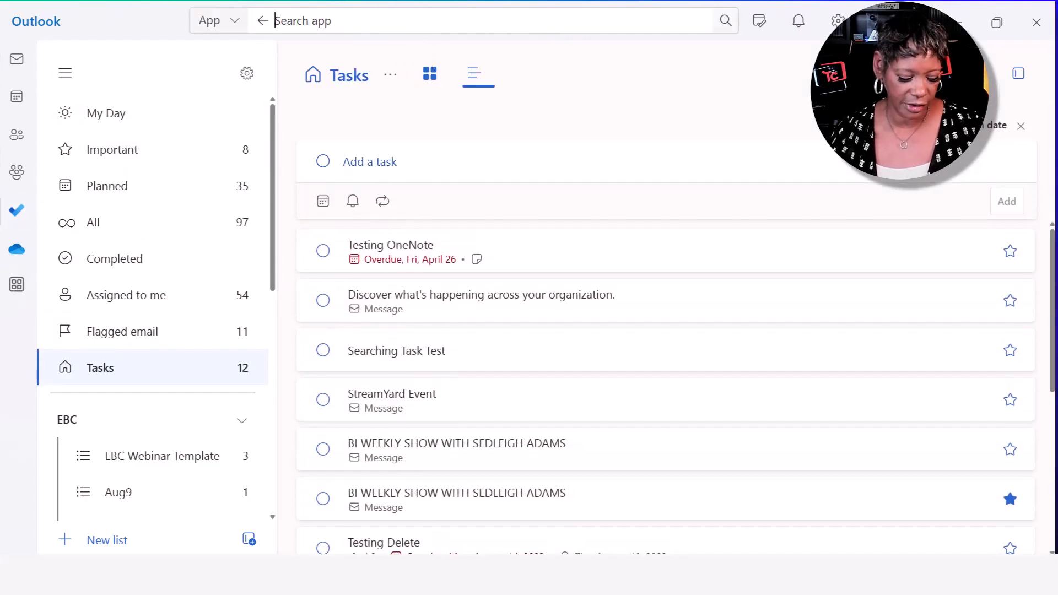
type("prep presentation")
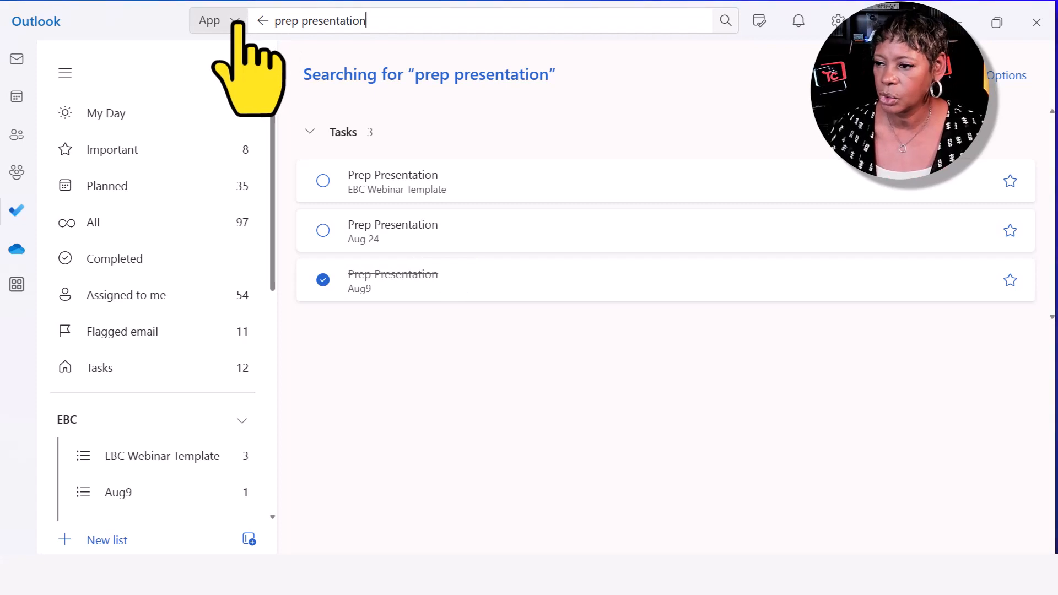
Check the search scope list, then go back to the mail inbox.
left_click(235, 21)
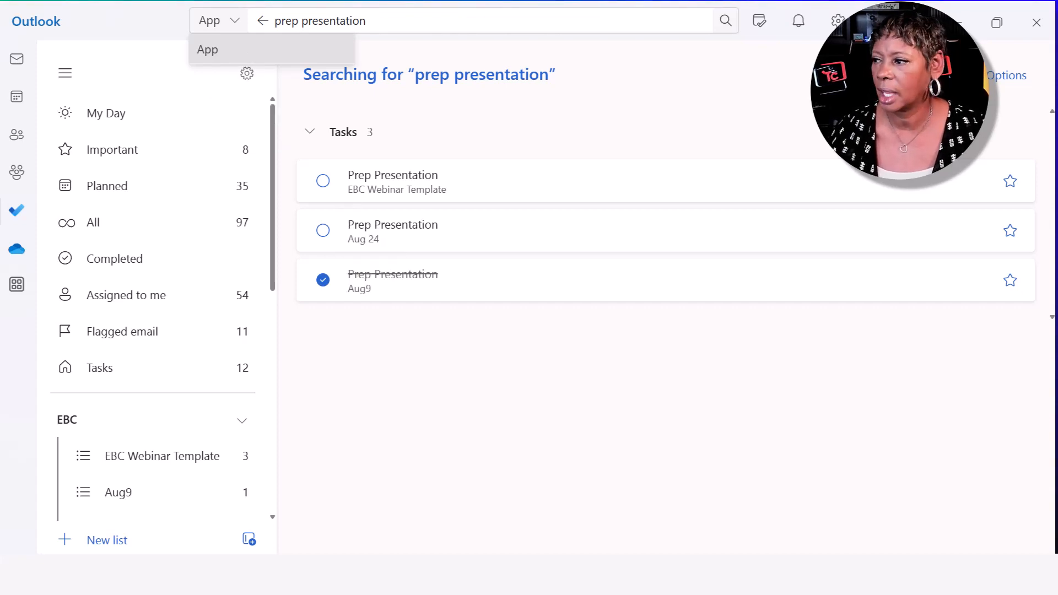
left_click(16, 58)
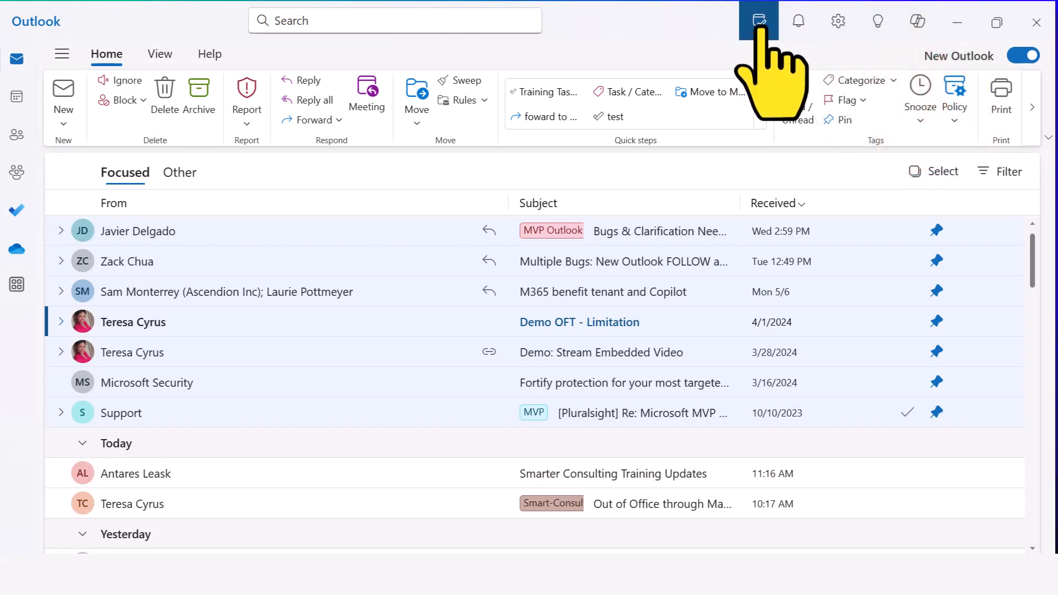
Show the My Day pane with To Do tasks beside the inbox.
left_click(758, 21)
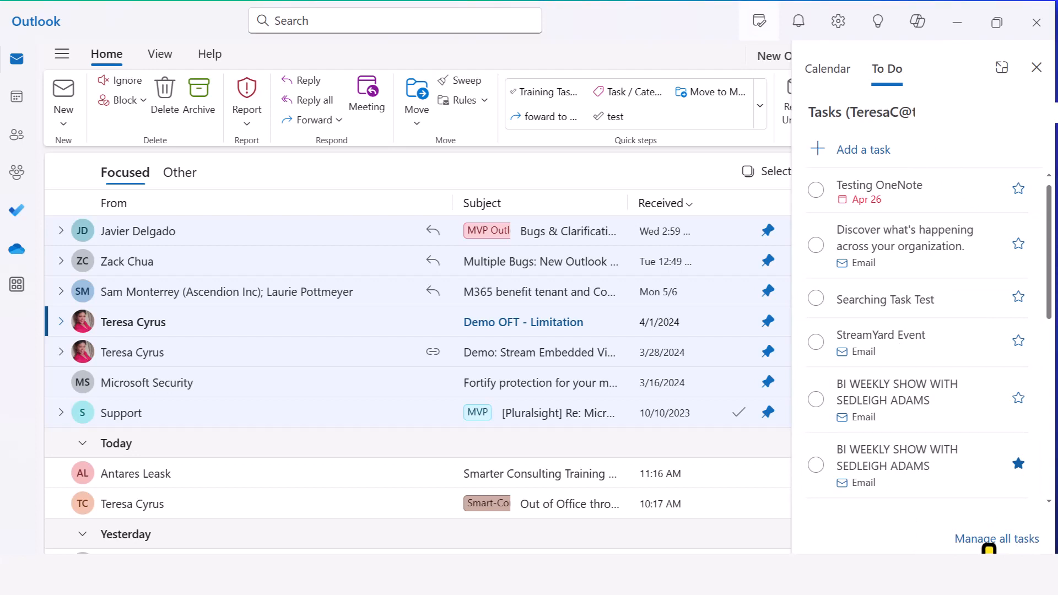
mouse_move(992, 546)
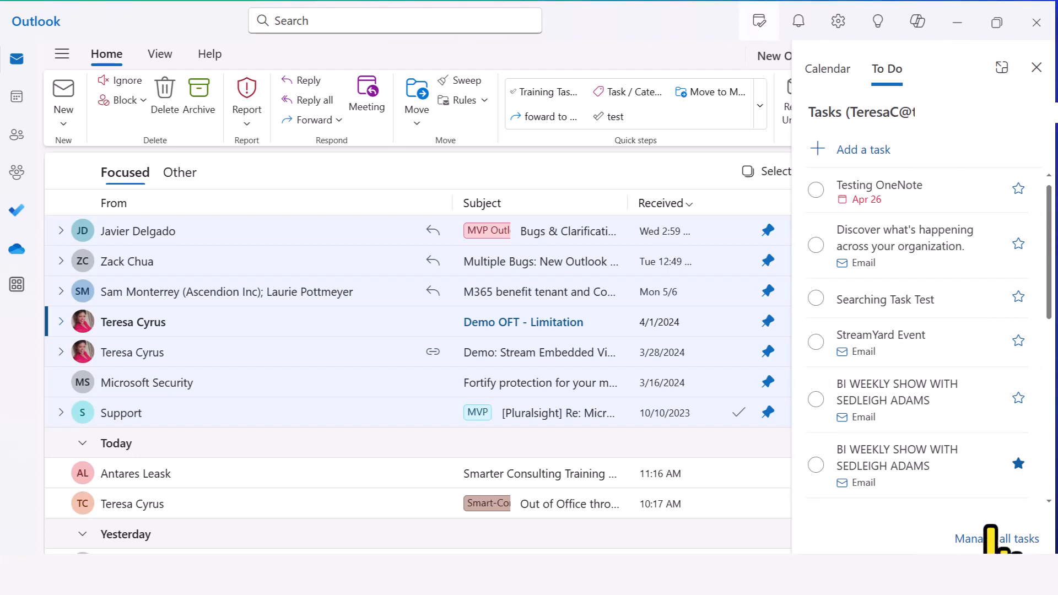